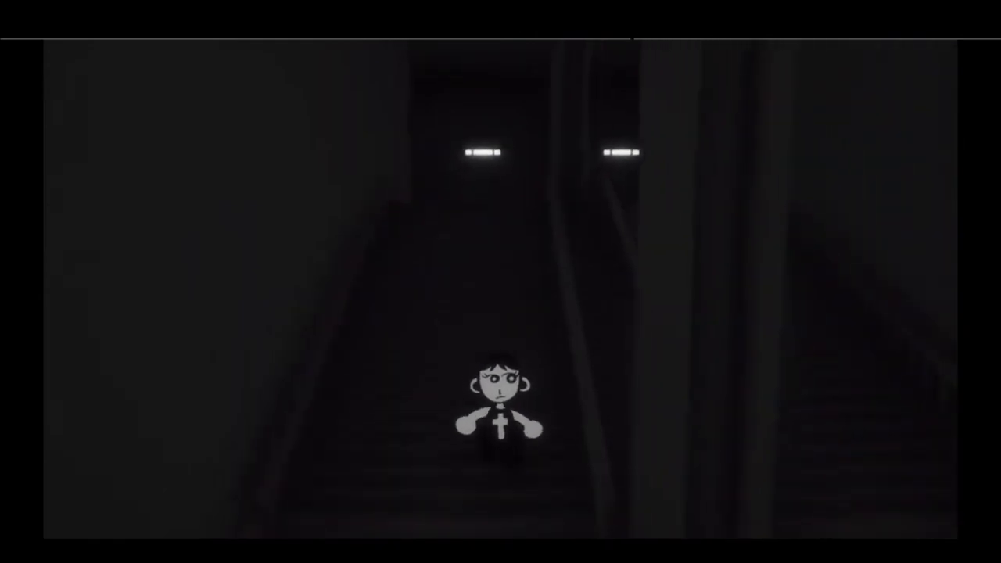
key("w")
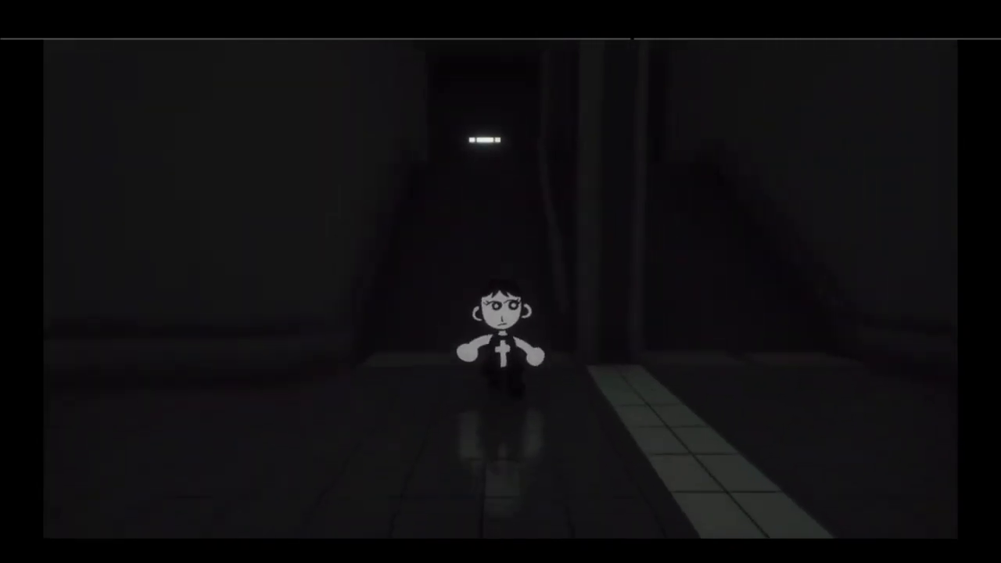